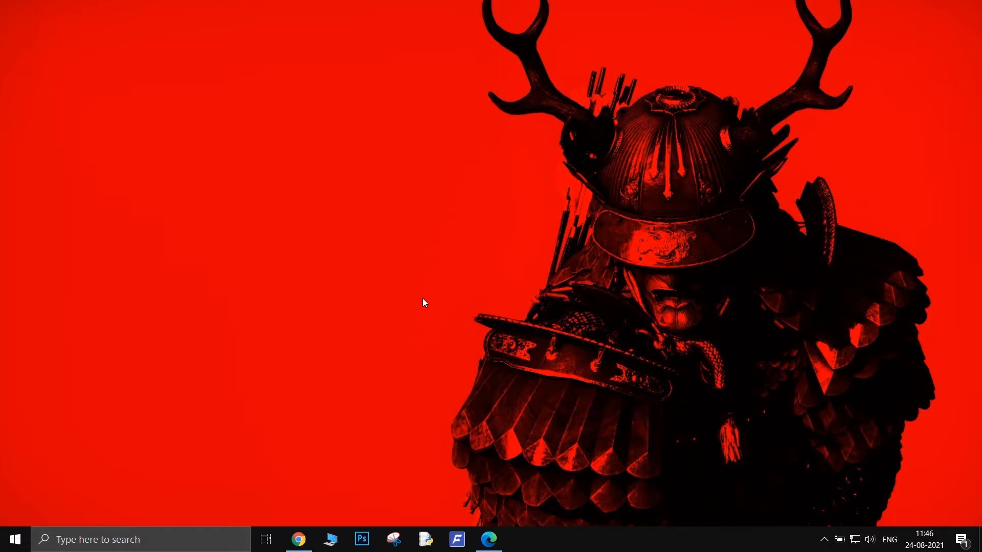
pyautogui.moveTo(488, 538)
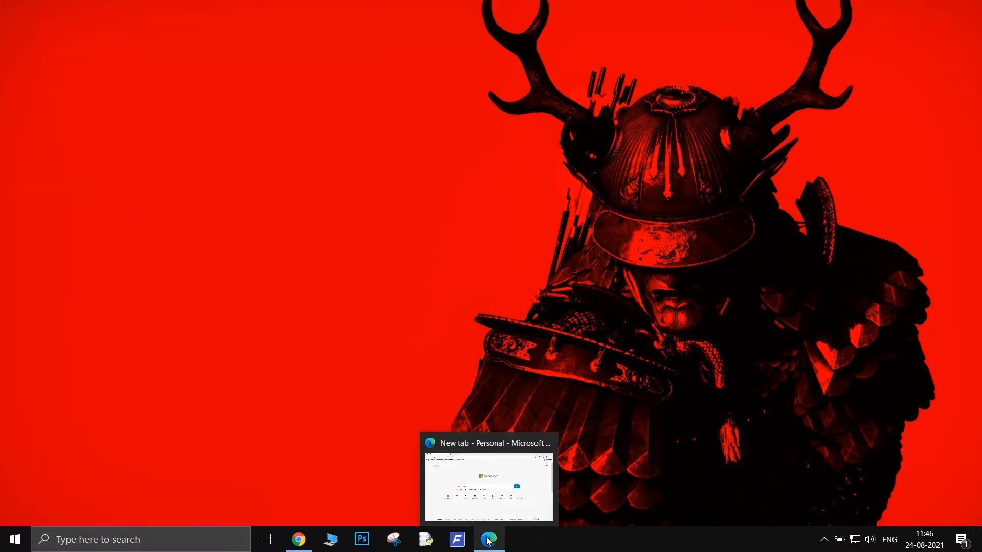
# Launch Microsoft Edge from the taskbar onto a new tab.
pyautogui.click(970, 33)
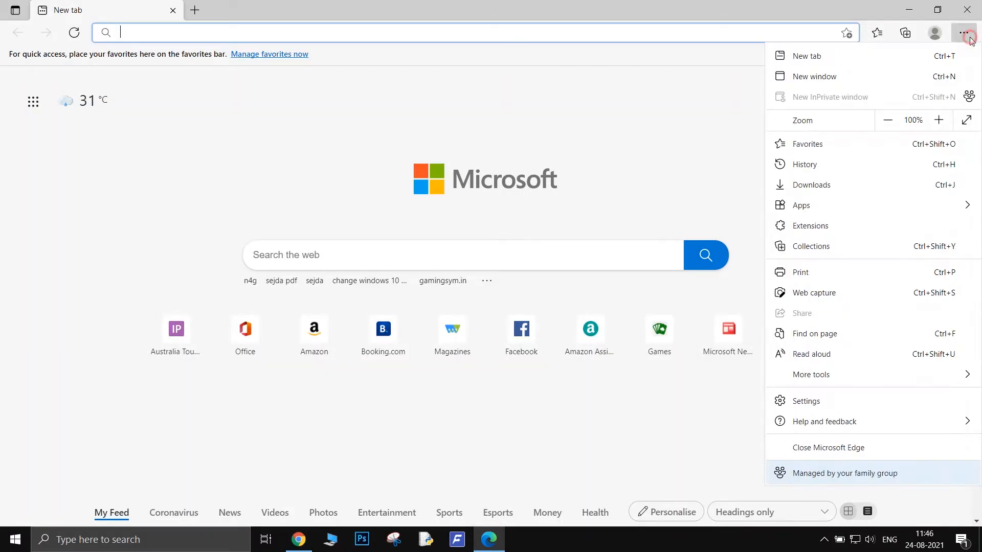
pyautogui.moveTo(869, 401)
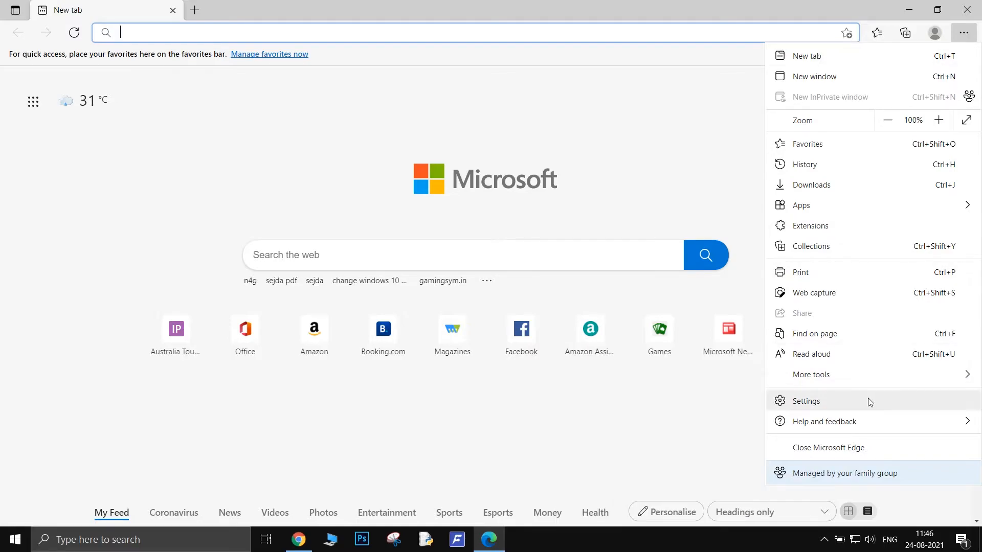
# Go to Edge Settings and the Cookies and site permissions section.
pyautogui.click(806, 401)
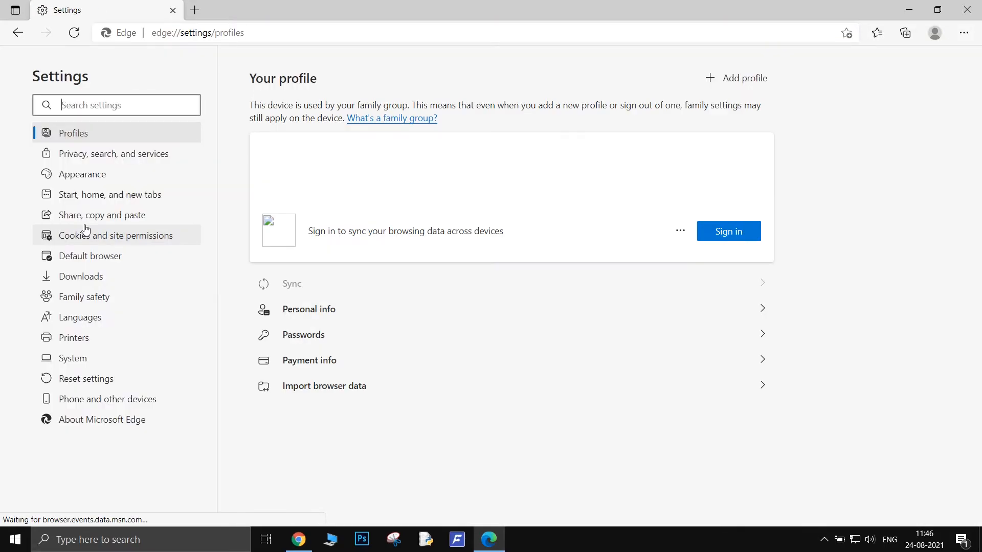
pyautogui.click(116, 235)
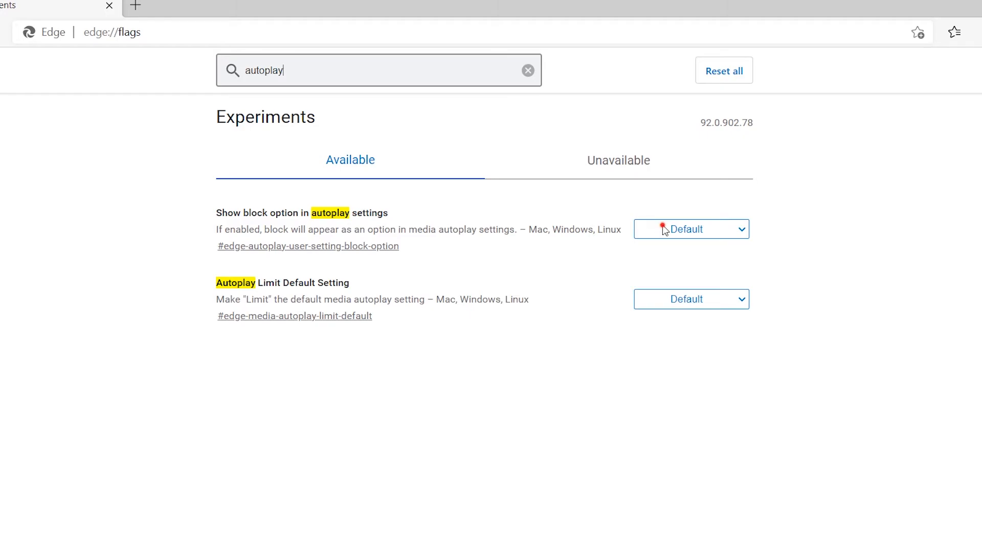
# Set the 'Show block option in autoplay settings' flag to Enabled.
pyautogui.click(689, 229)
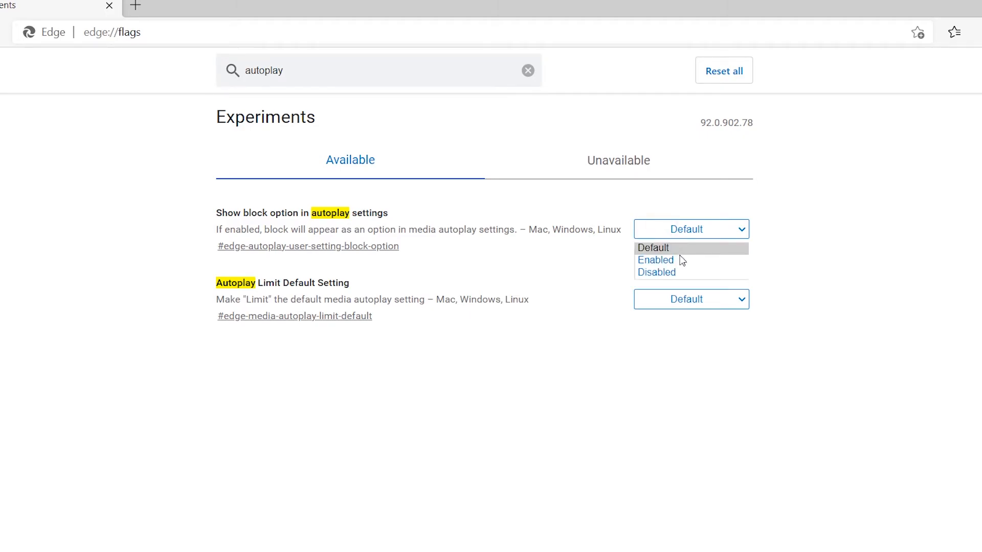
pyautogui.click(654, 260)
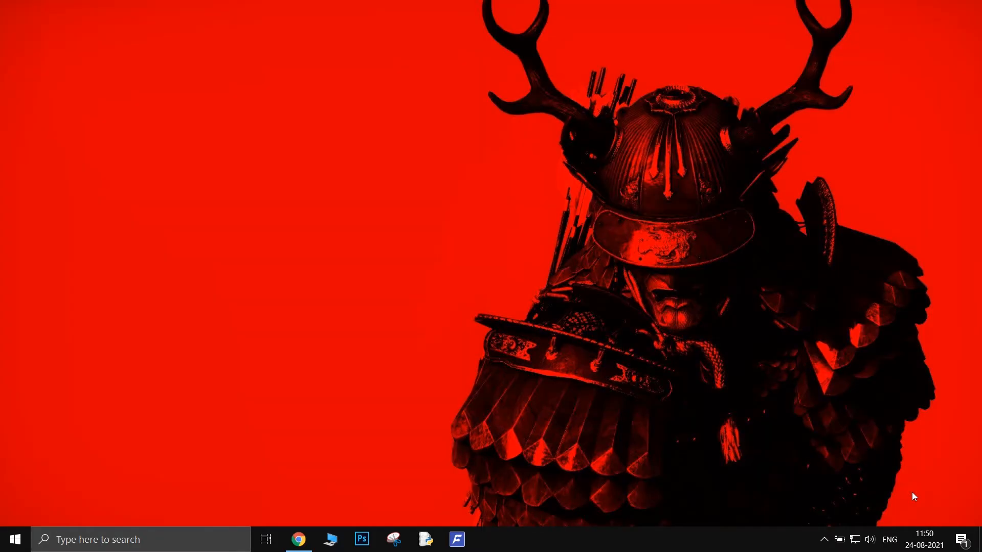
# Reopen Edge and set Media autoplay on sites to Block.
pyautogui.click(489, 538)
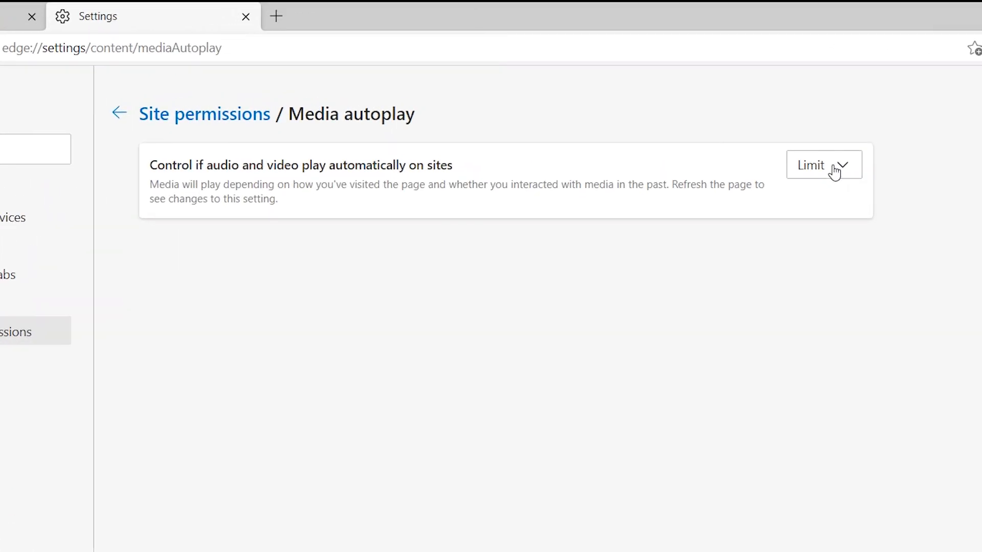
pyautogui.click(822, 165)
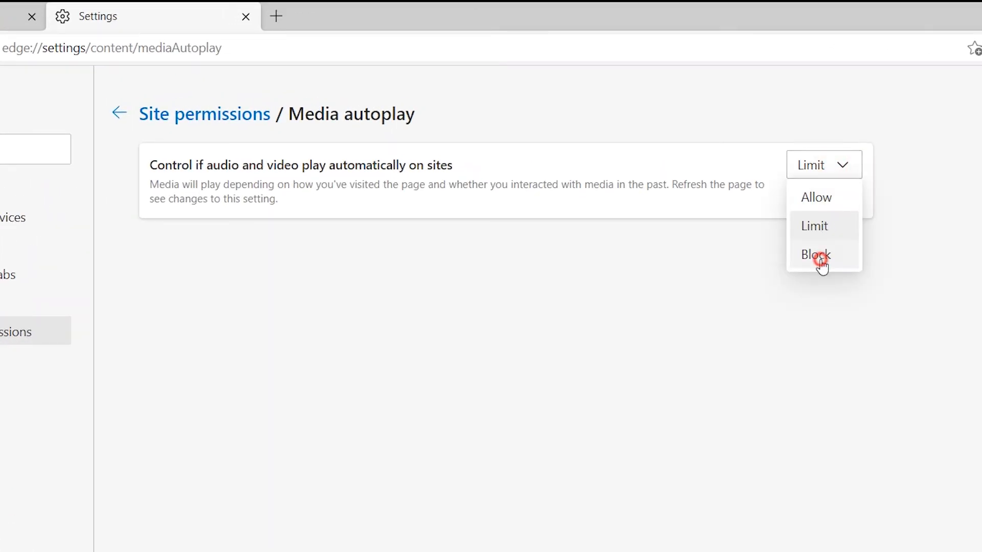
pyautogui.click(815, 254)
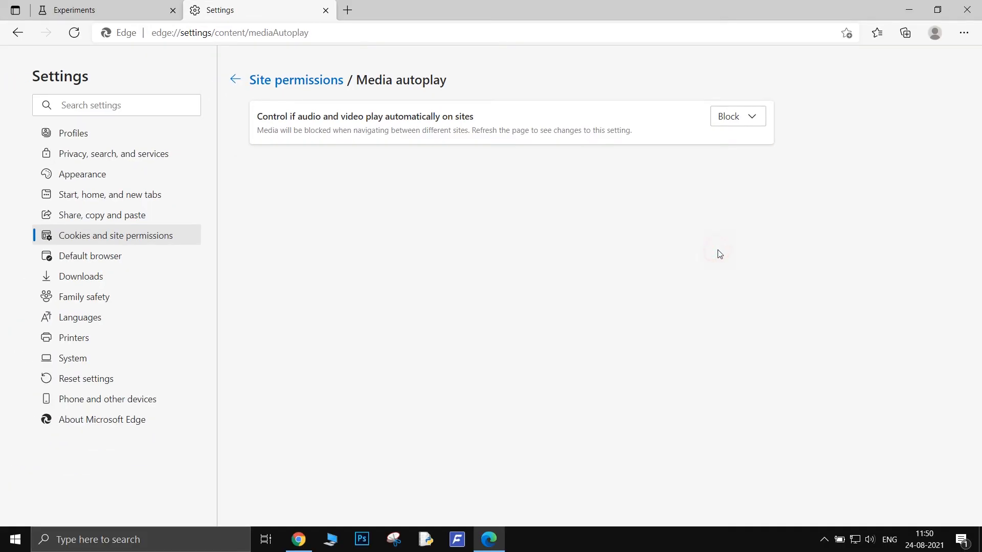